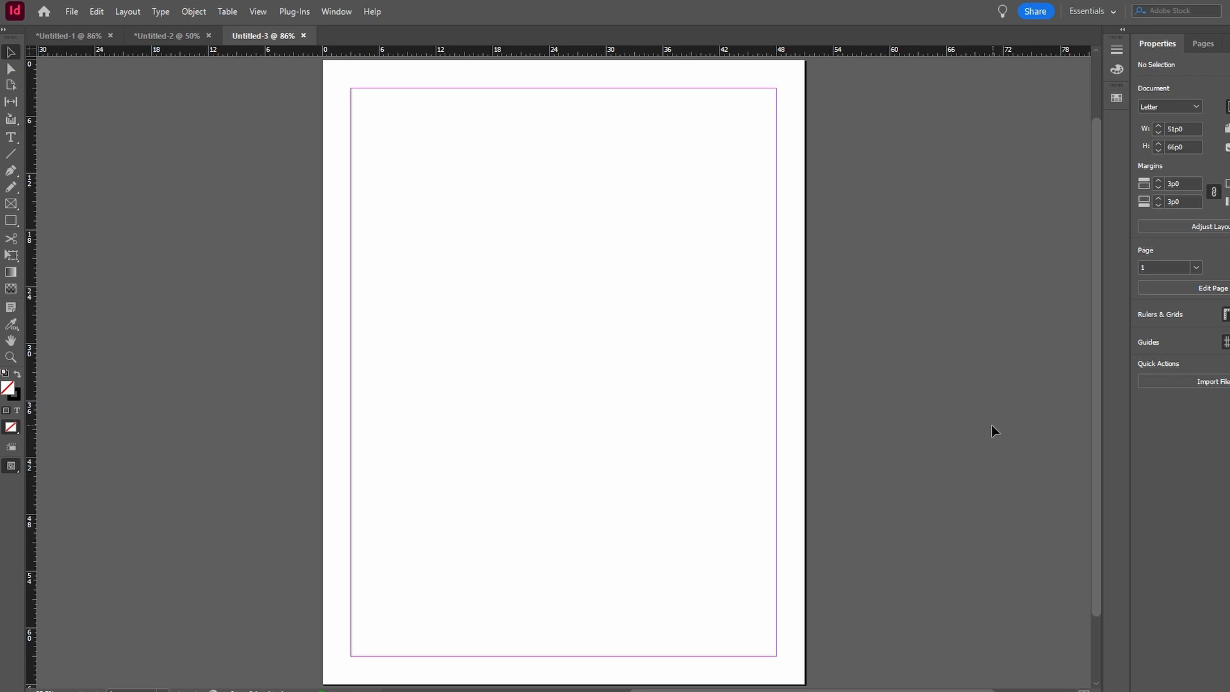
{"action": "mouse_move", "coordinate": [504, 425]}
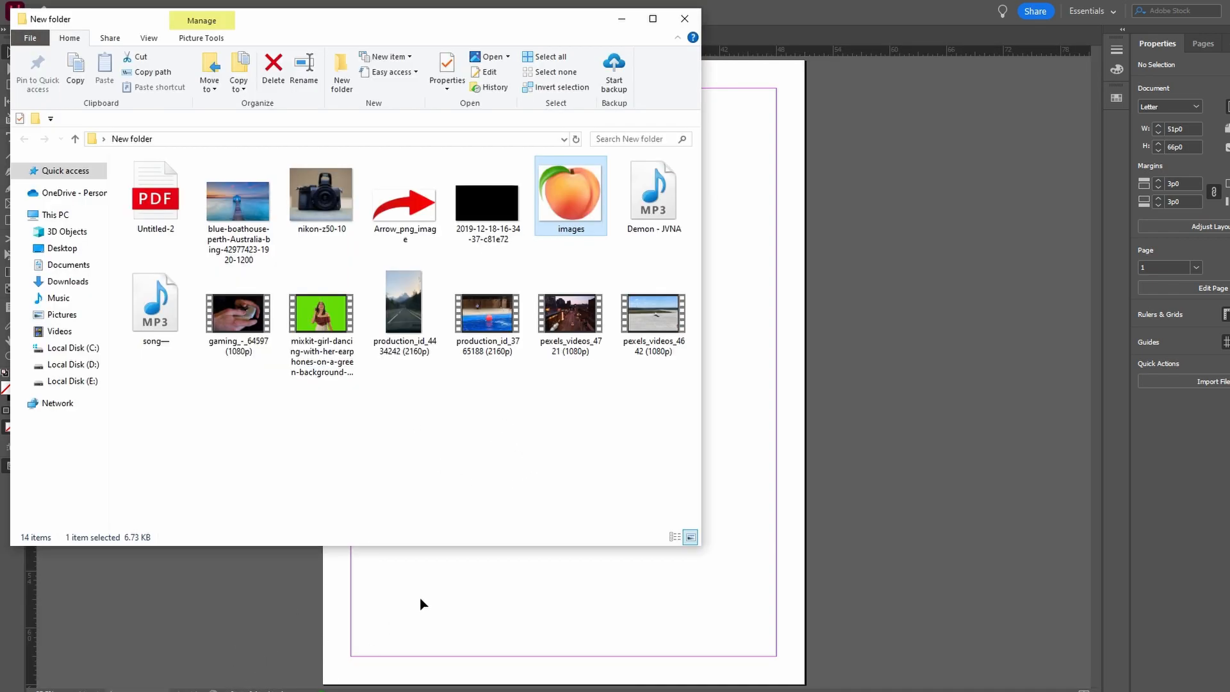
- Place Arrow_png_image from File Explorer onto the blank letter page
{"action": "left_click", "coordinate": [403, 195]}
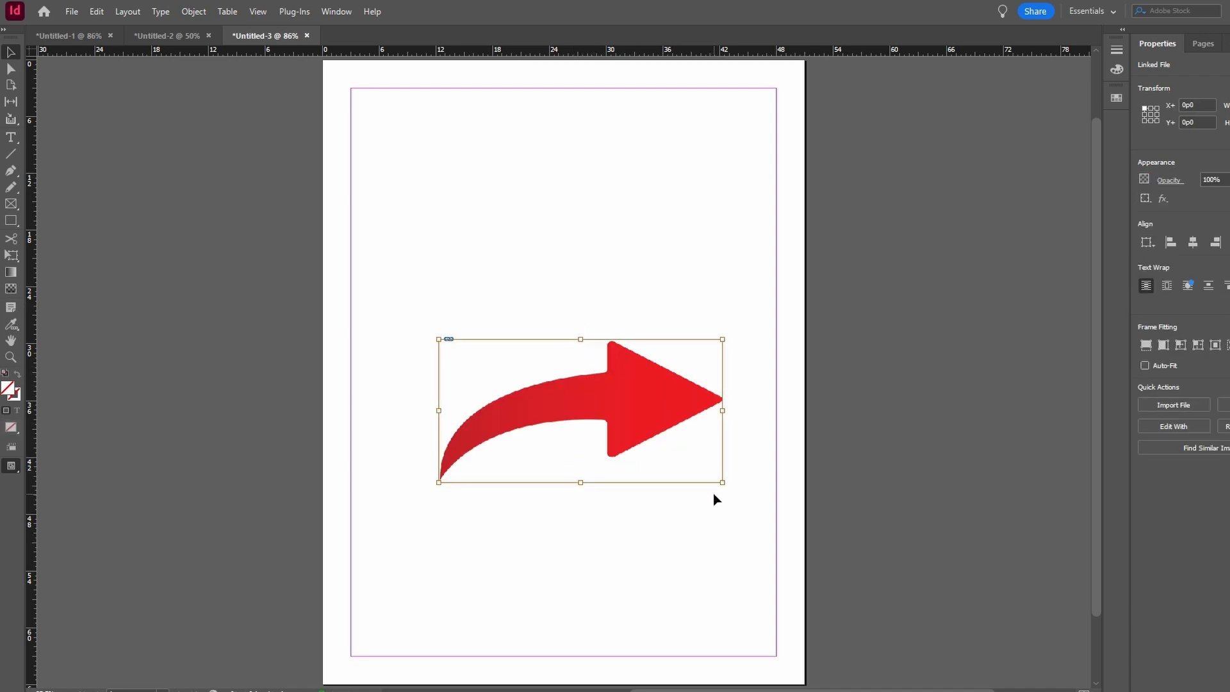
{"action": "mouse_move", "coordinate": [1017, 205]}
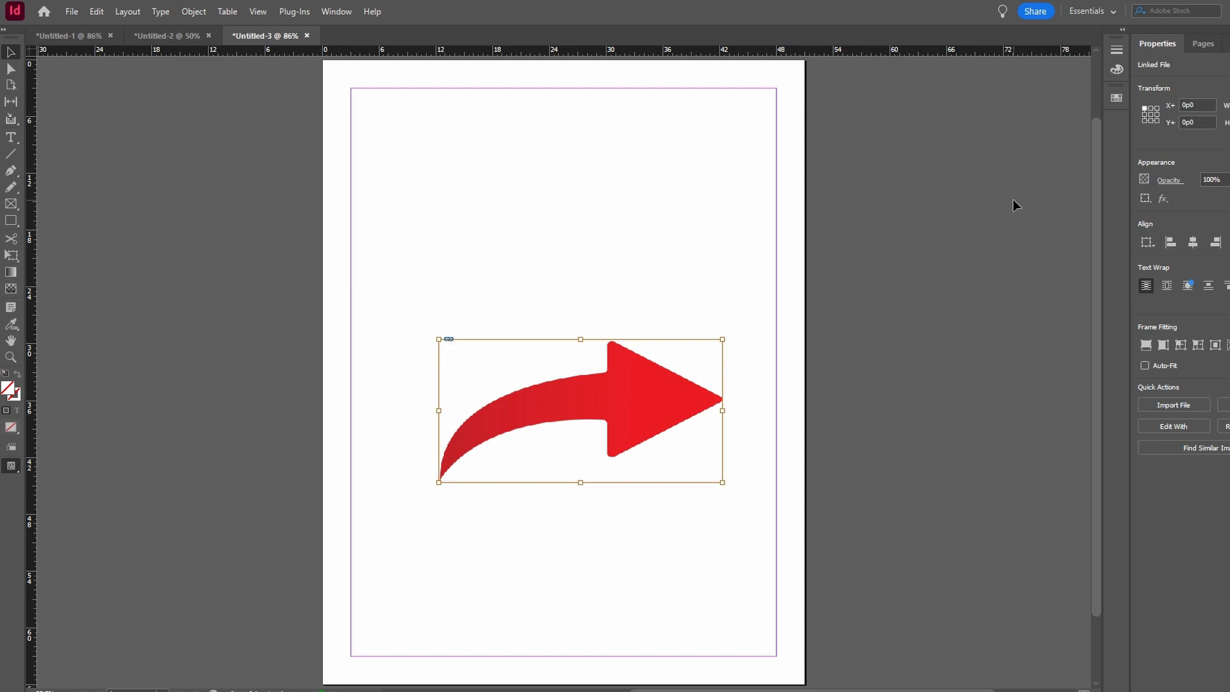
- Show the Links panel via Window, listing Arrow_png_image.png (PNG, RGB, status OK)
{"action": "left_click", "coordinate": [337, 11]}
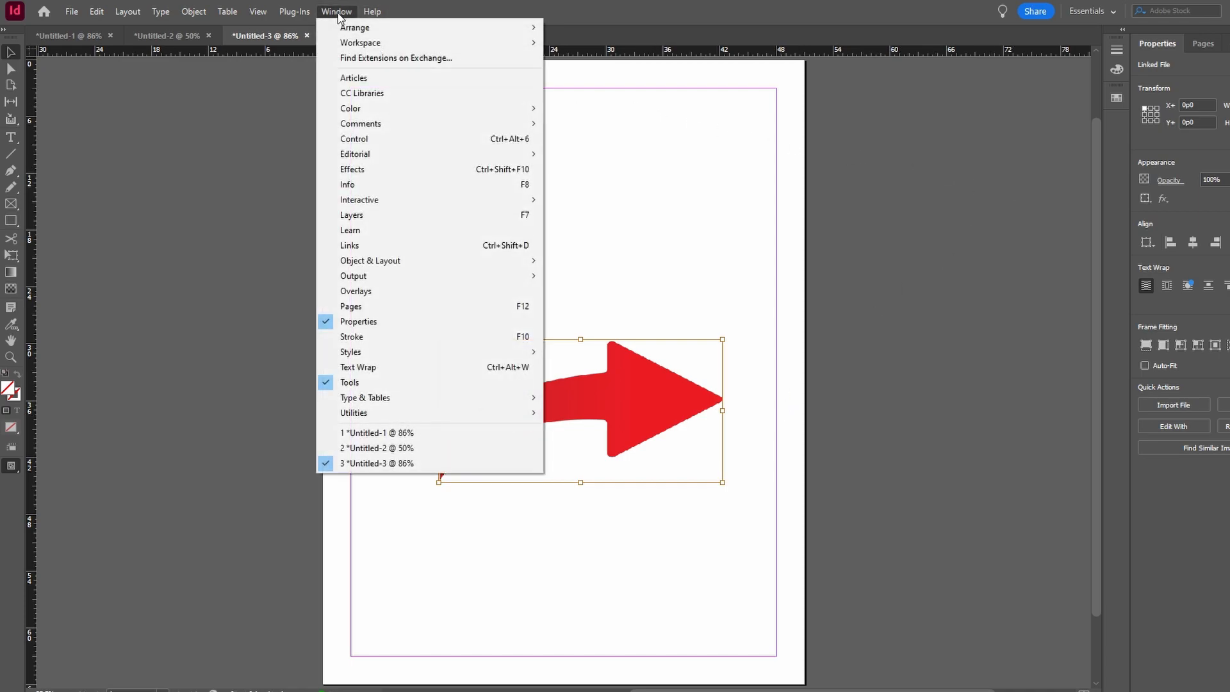
{"action": "mouse_move", "coordinate": [353, 246]}
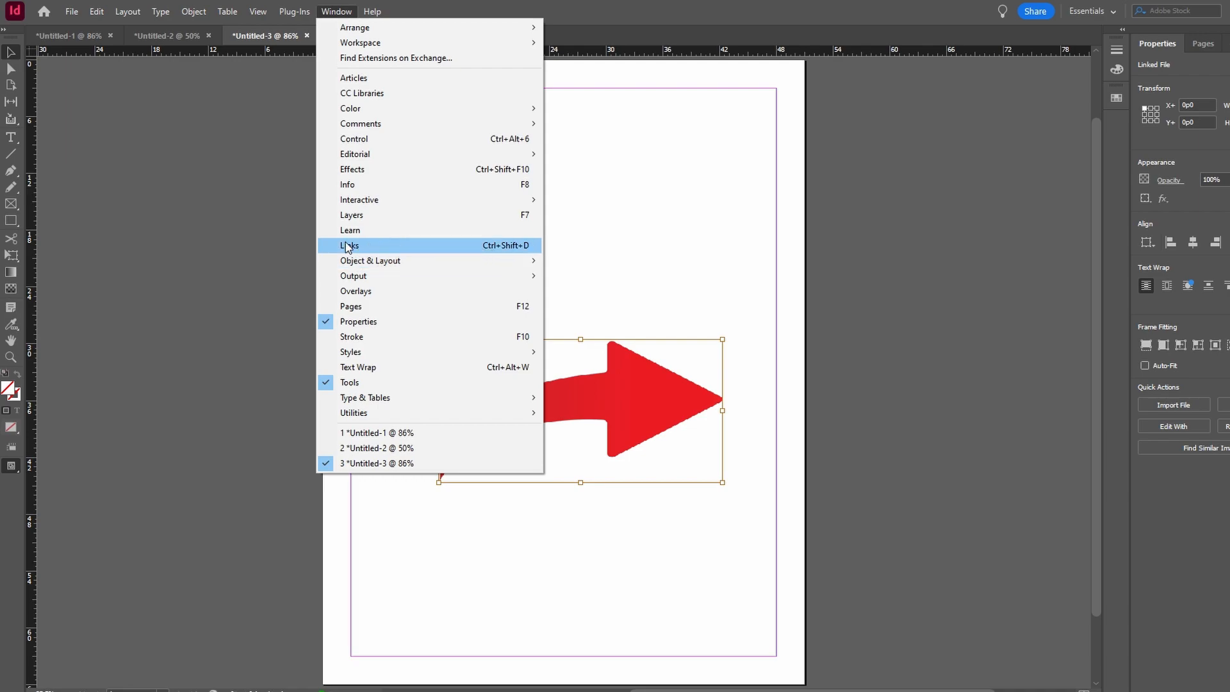
{"action": "mouse_move", "coordinate": [345, 250]}
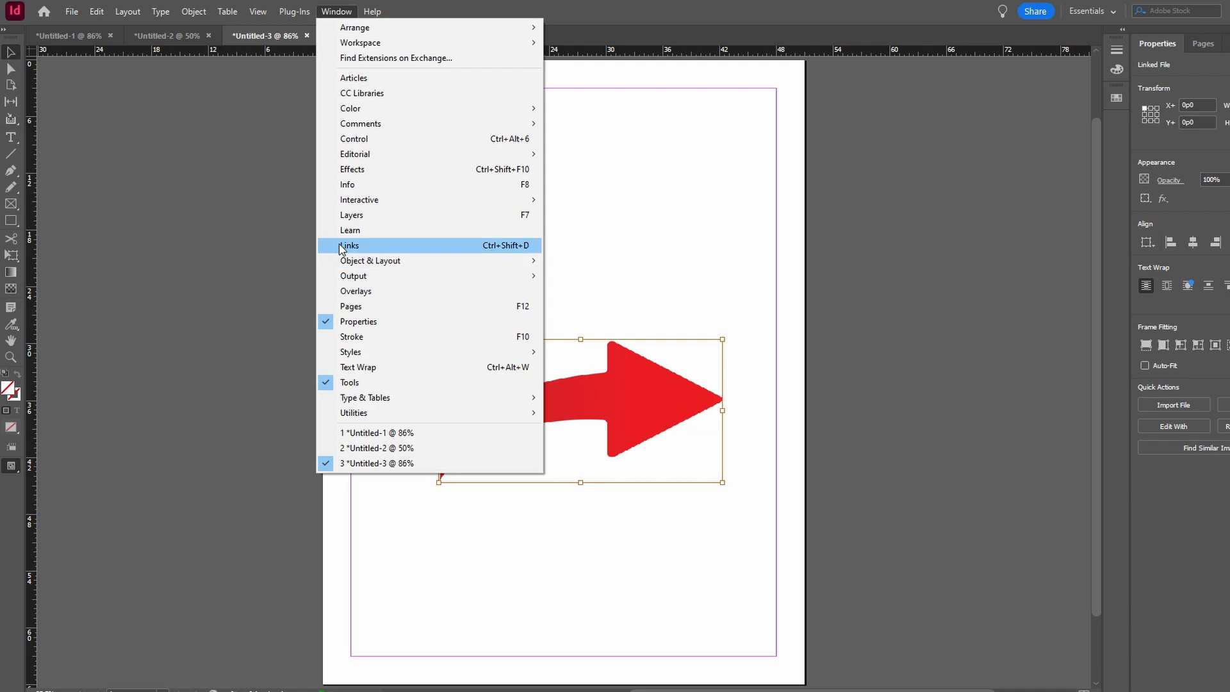
{"action": "left_click", "coordinate": [349, 246]}
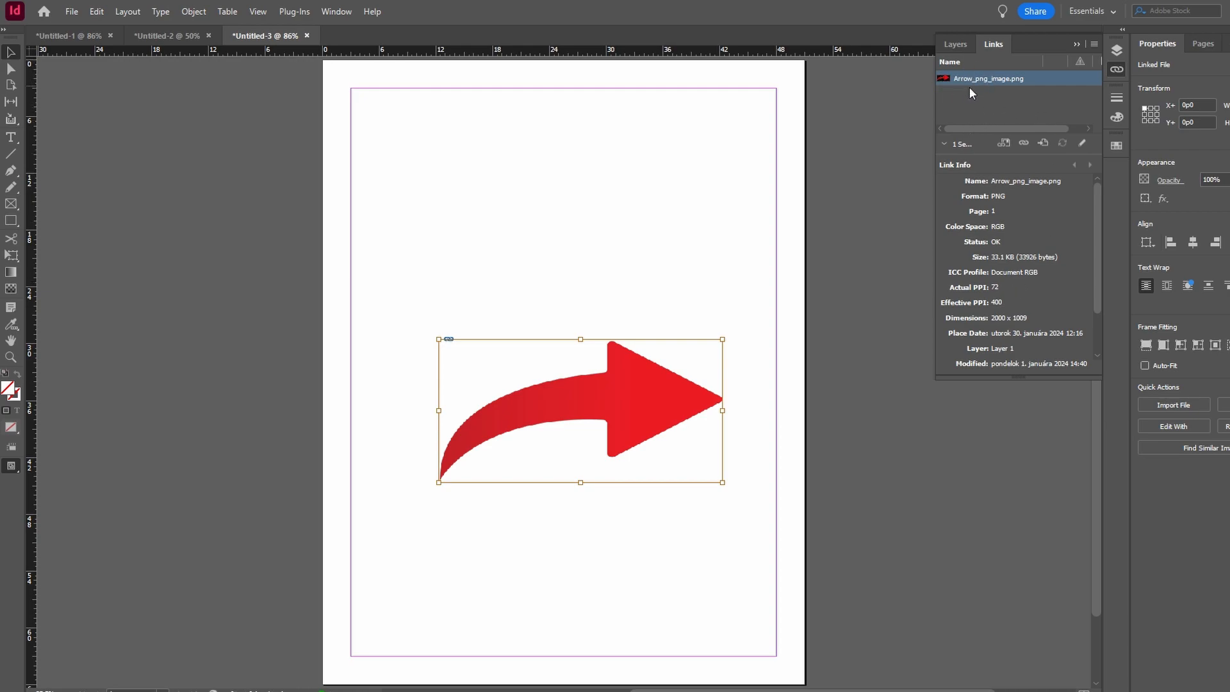
{"action": "mouse_move", "coordinate": [1009, 248]}
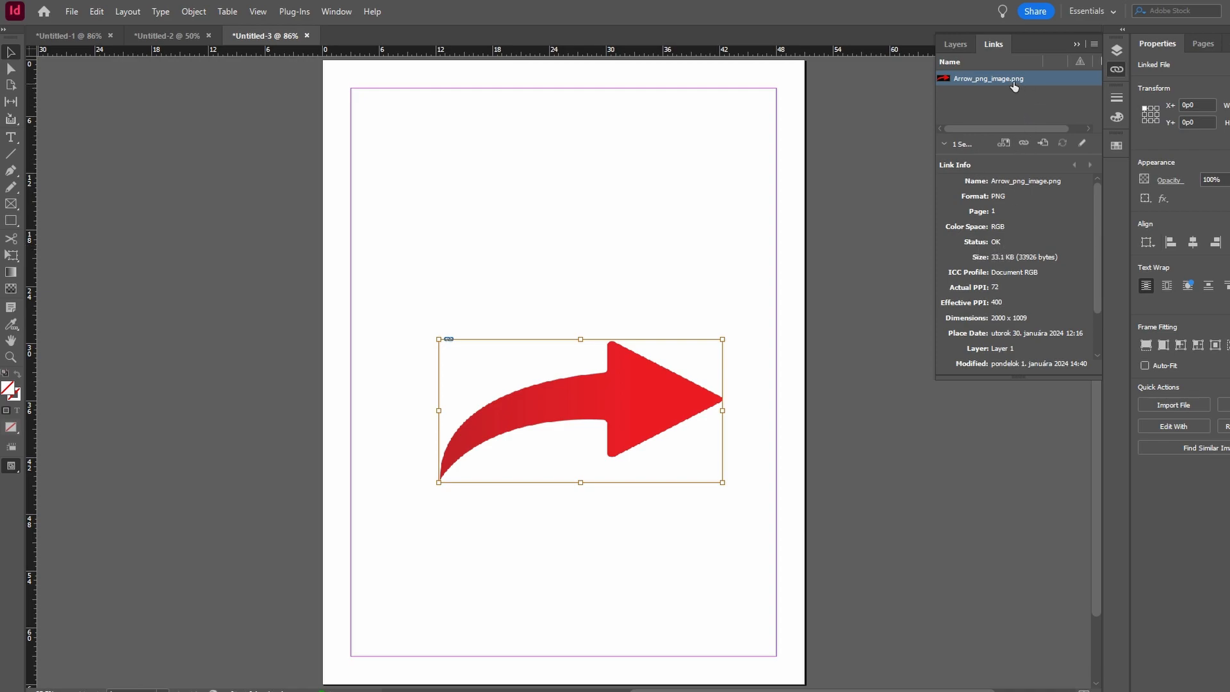
{"action": "mouse_move", "coordinate": [983, 291]}
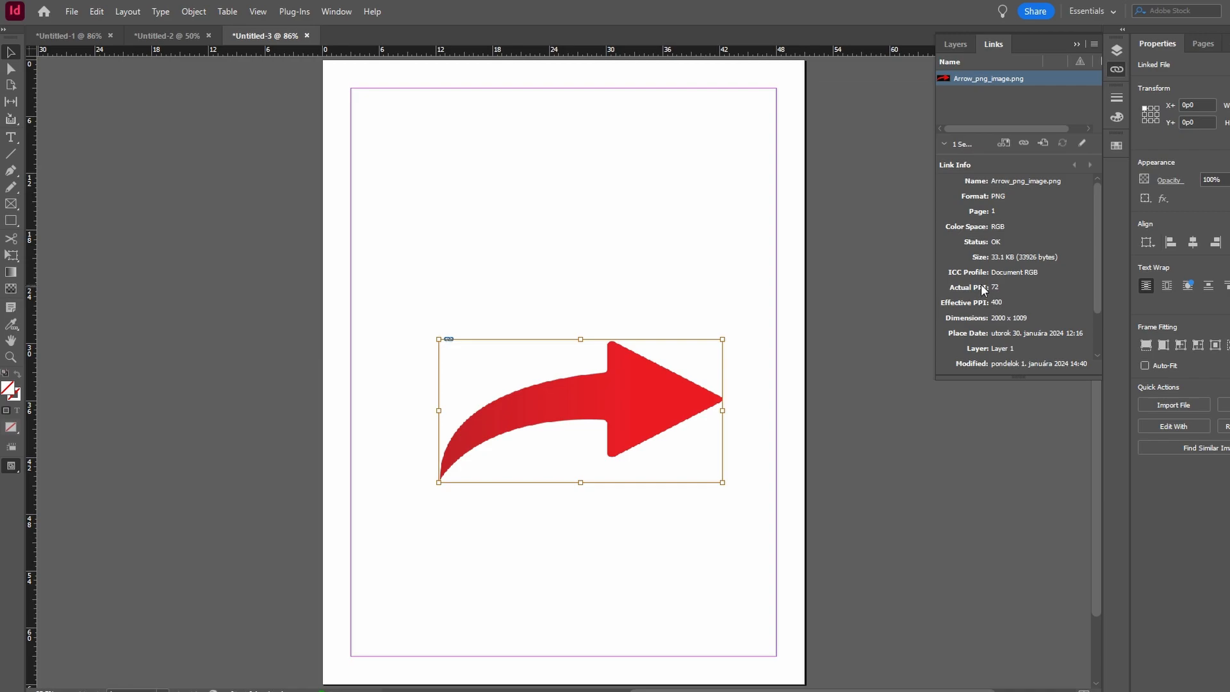
- Embed the Arrow_png_image.png link so its status reads Embedded
{"action": "right_click", "coordinate": [988, 78]}
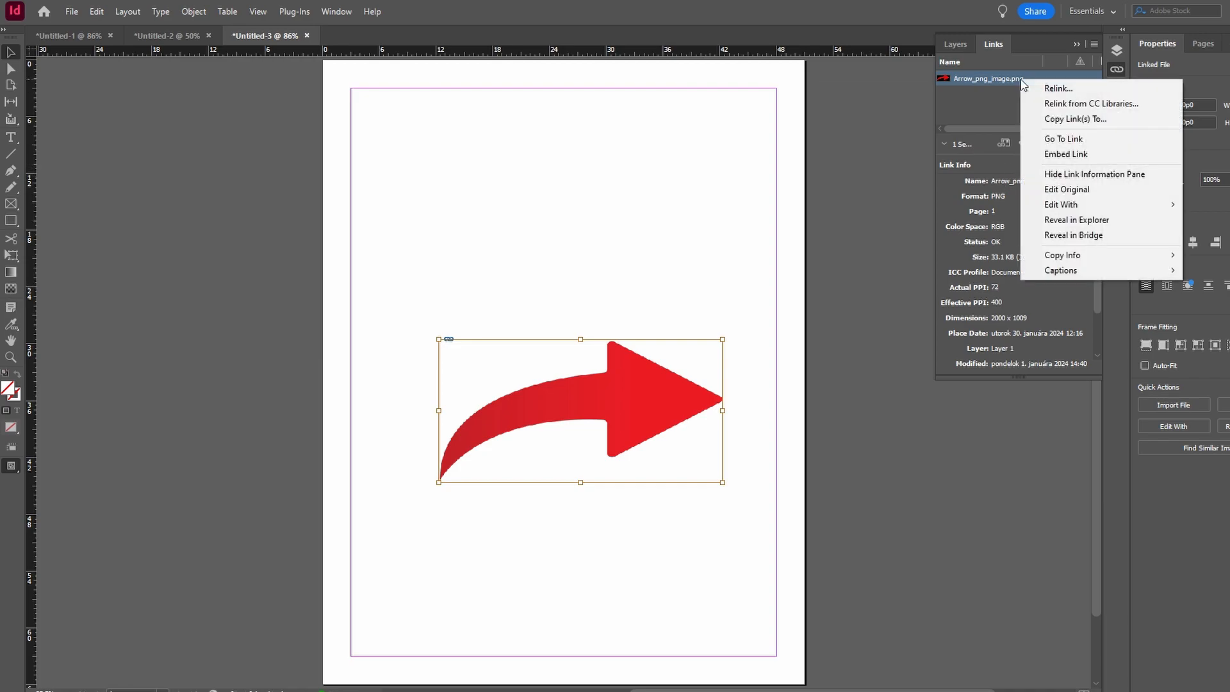
{"action": "mouse_move", "coordinate": [1036, 84]}
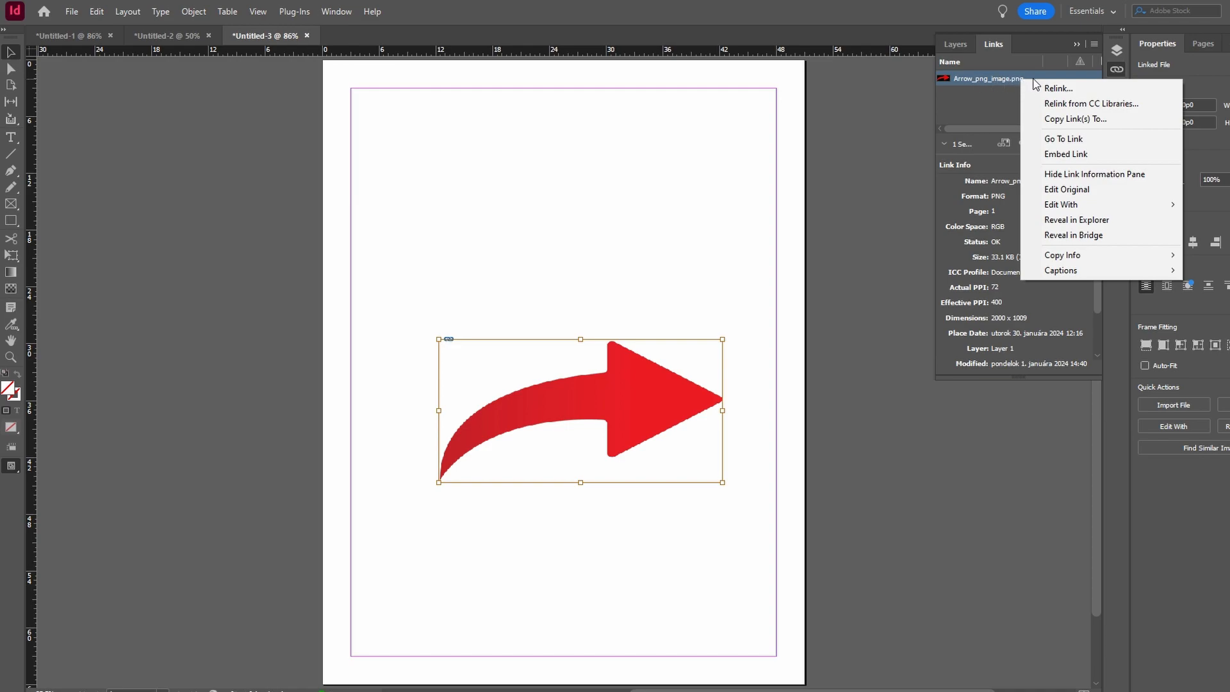
{"action": "mouse_move", "coordinate": [1085, 154]}
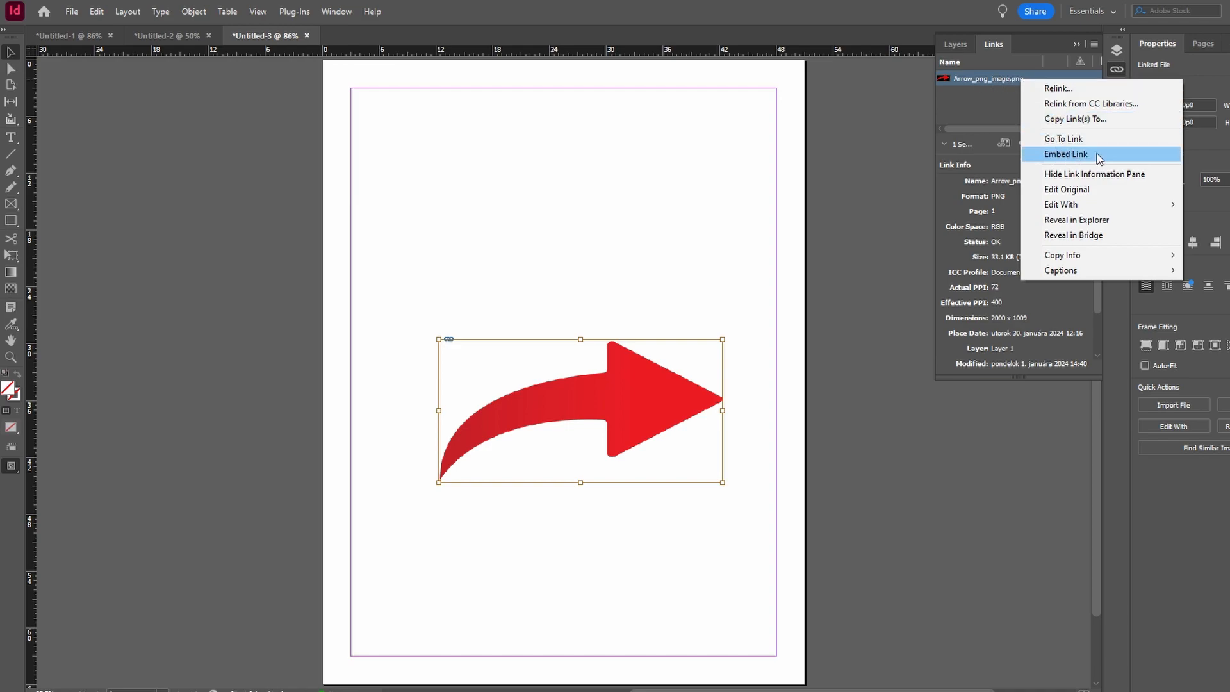
{"action": "mouse_move", "coordinate": [1073, 159]}
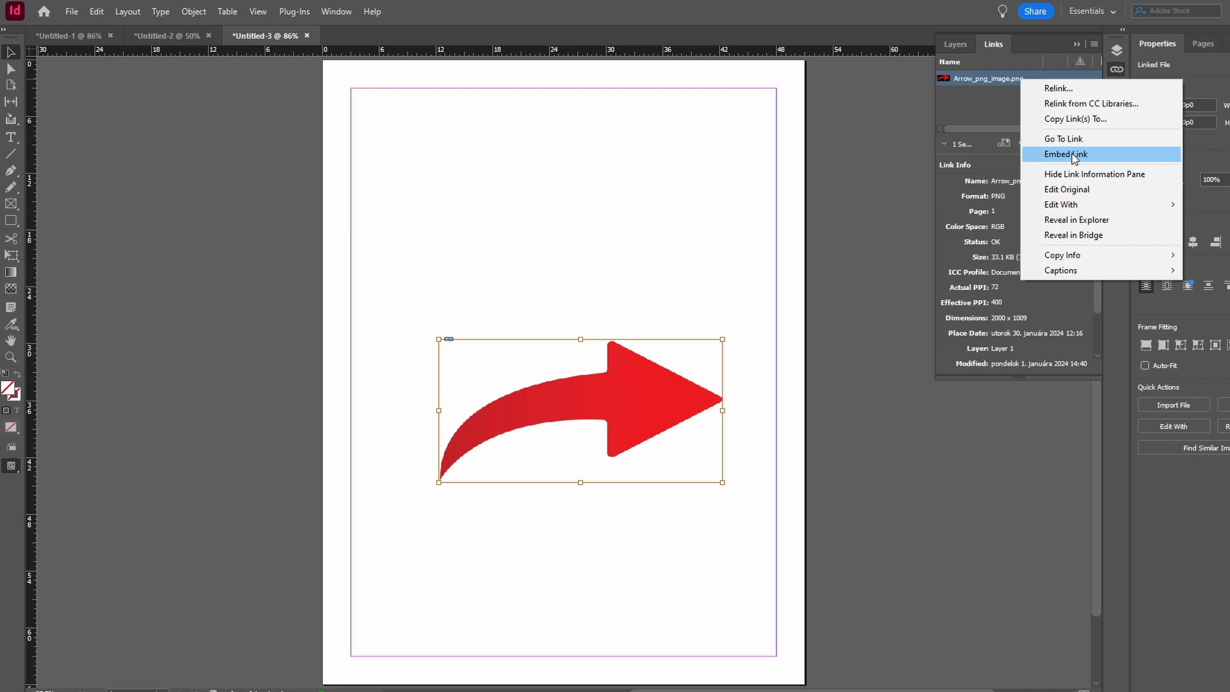
{"action": "left_click", "coordinate": [1066, 154]}
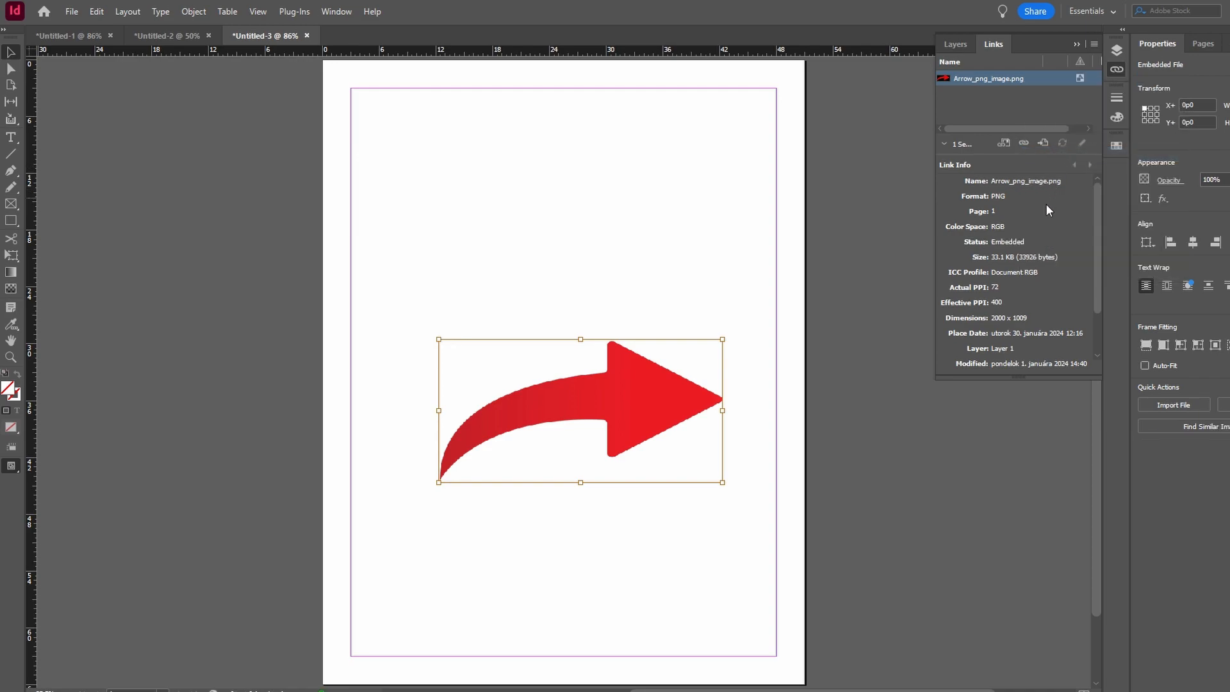
{"action": "mouse_move", "coordinate": [998, 252]}
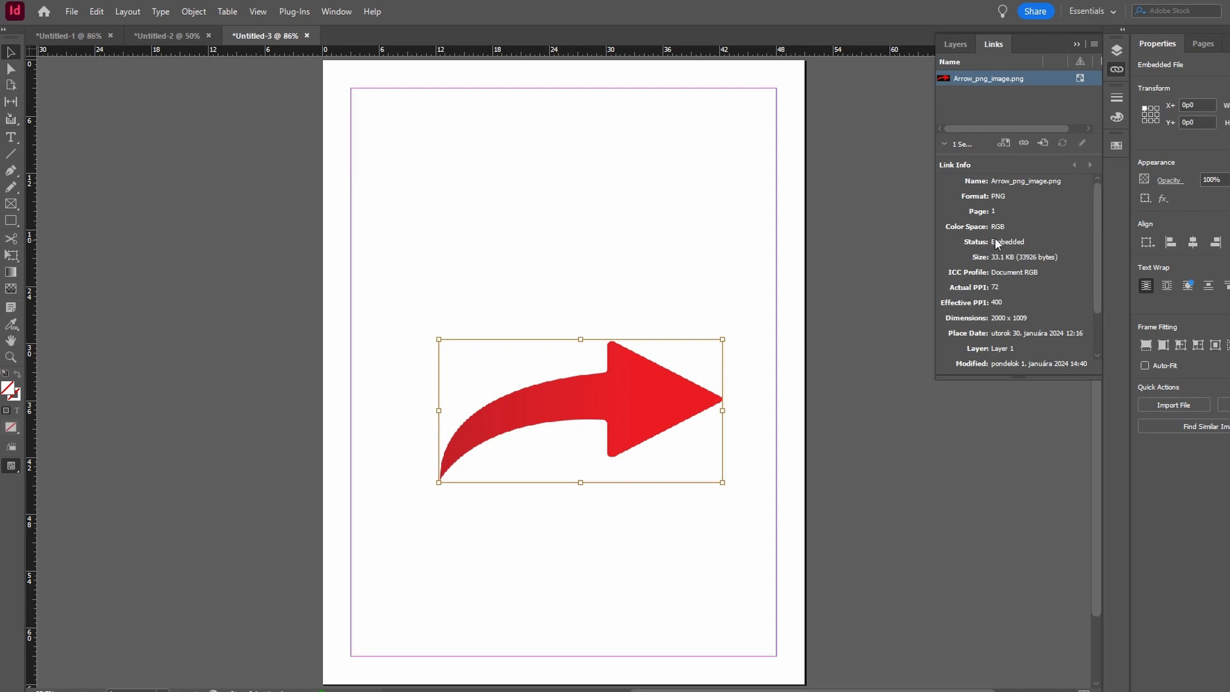
{"action": "mouse_move", "coordinate": [893, 260]}
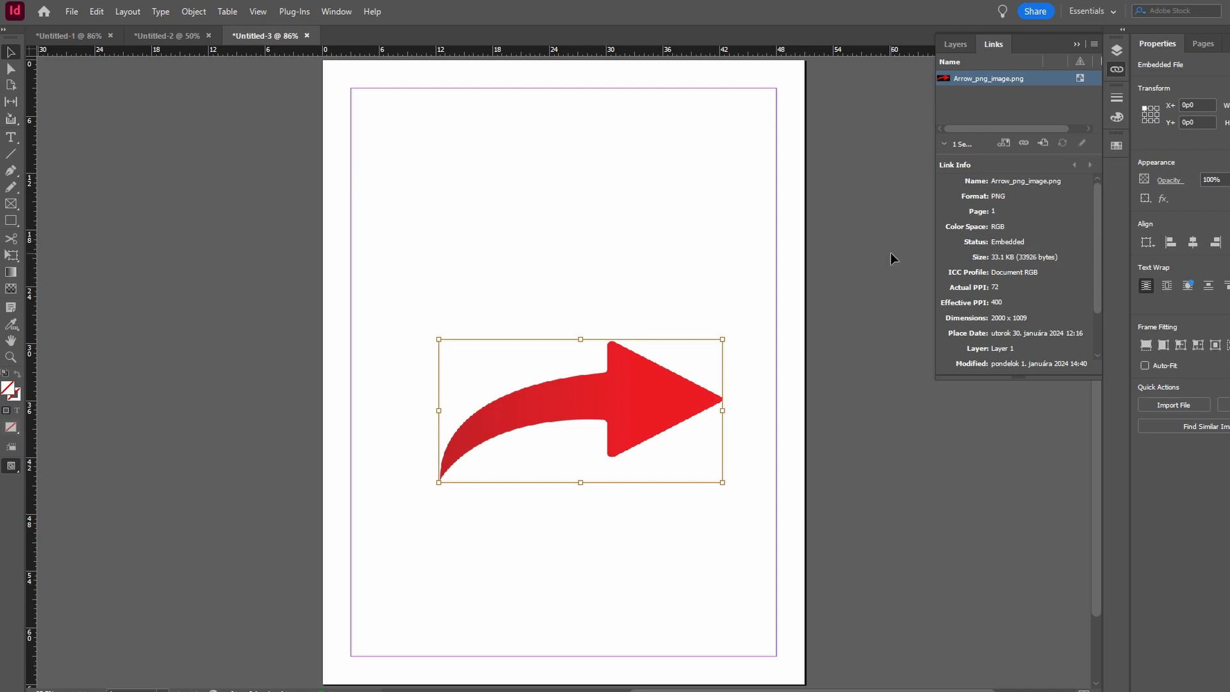
- Deselect the embedded arrow image, leaving the page with nothing selected
{"action": "left_click", "coordinate": [816, 305]}
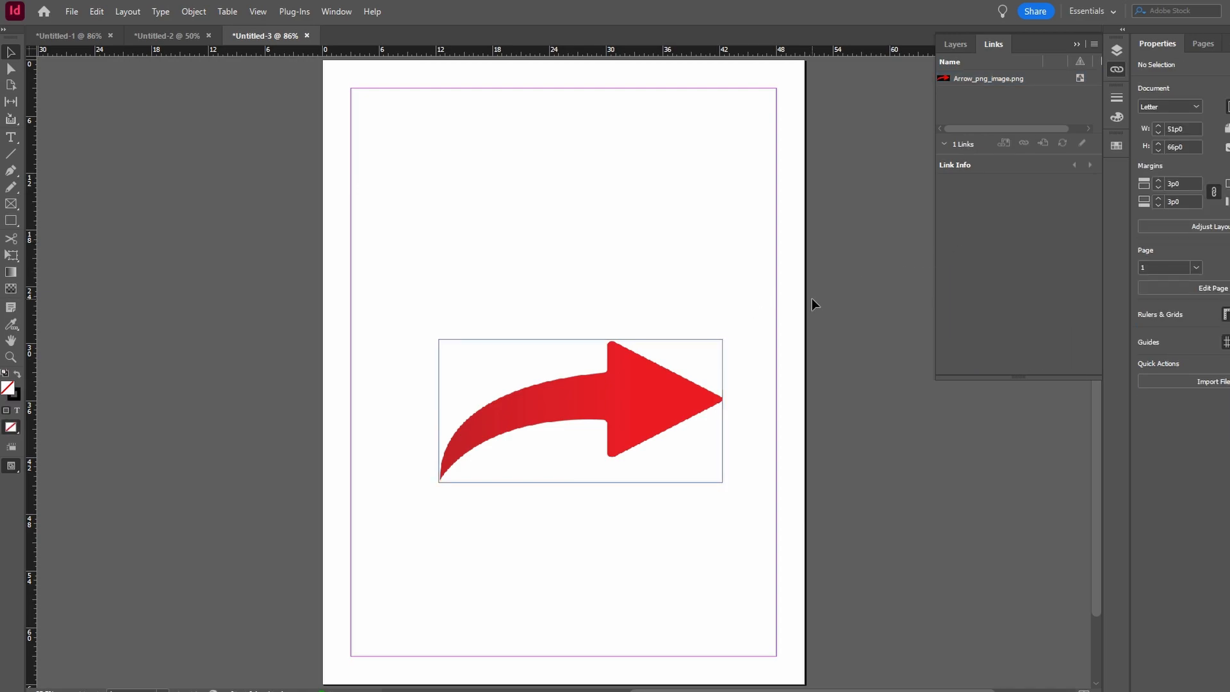